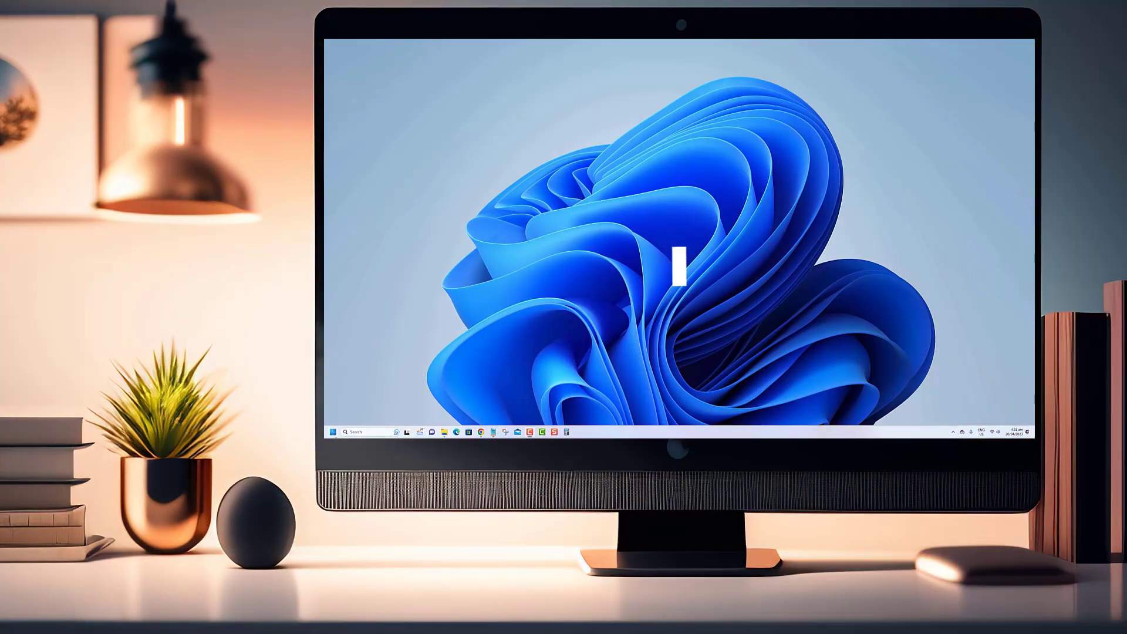
Browse Settings through System, Network & internet and Bluetooth & devices pages.
left_click(332, 432)
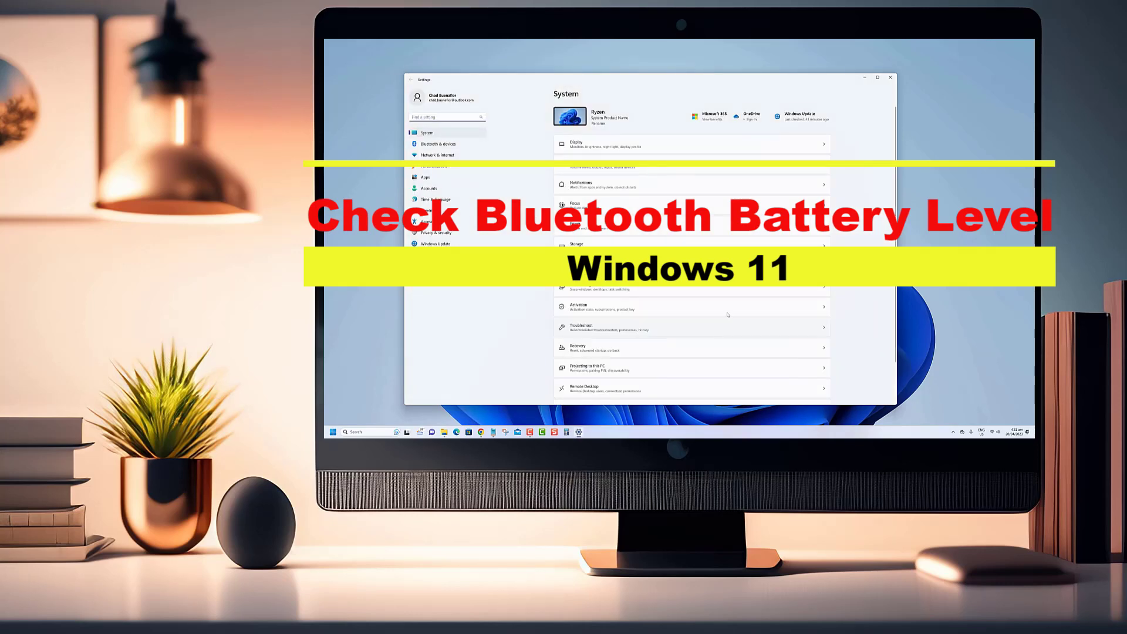
scroll("down", 3)
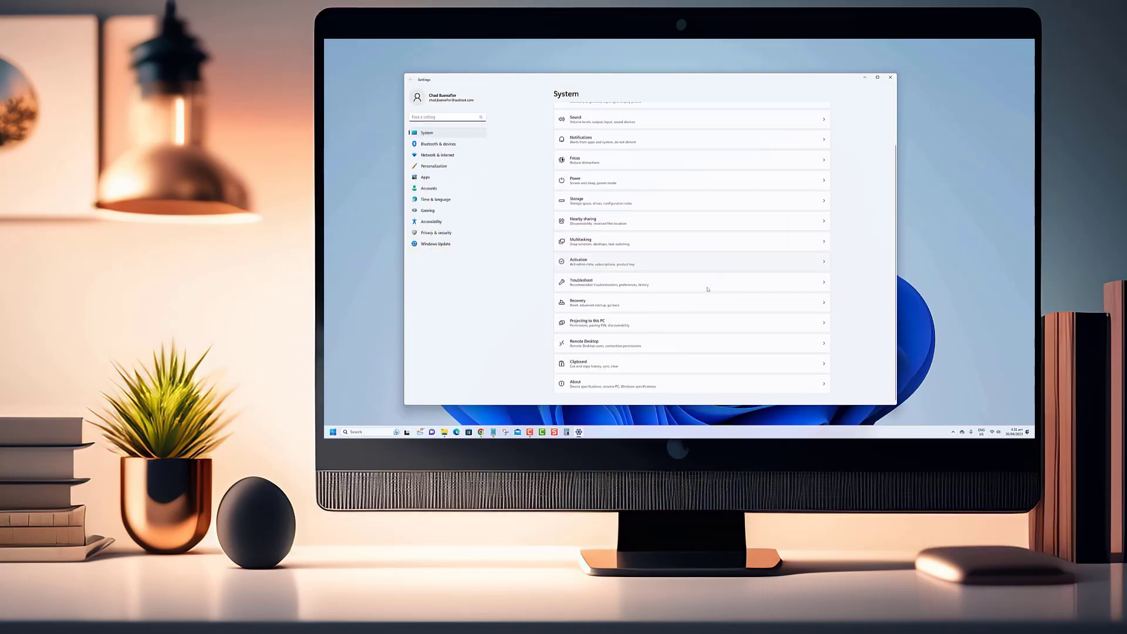
left_click(437, 155)
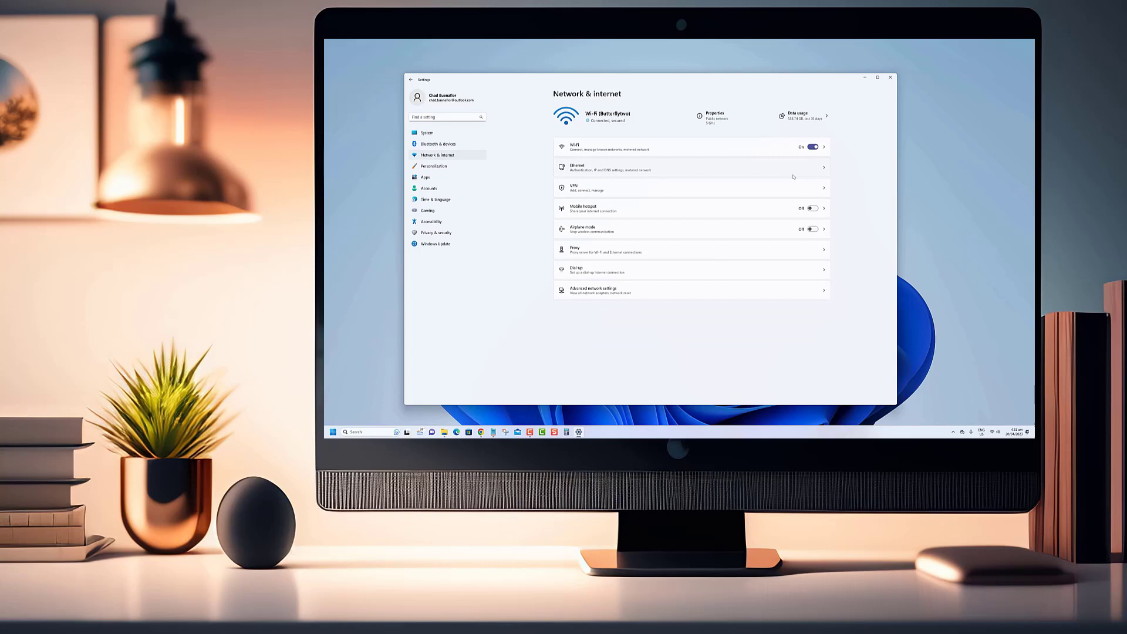
mouse_move(754, 226)
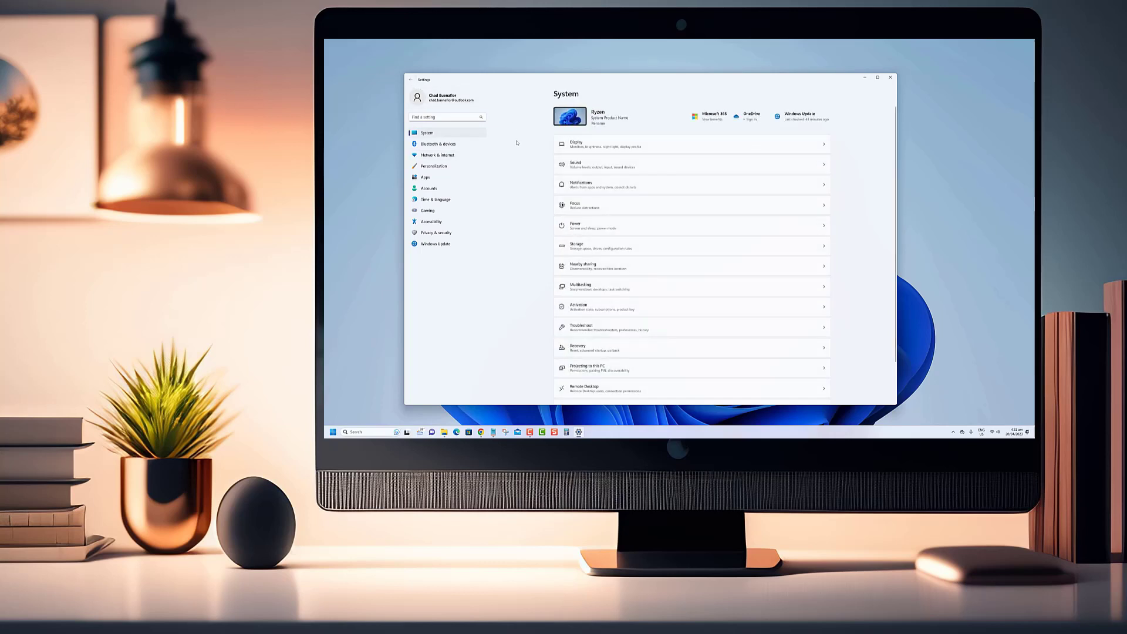
left_click(436, 143)
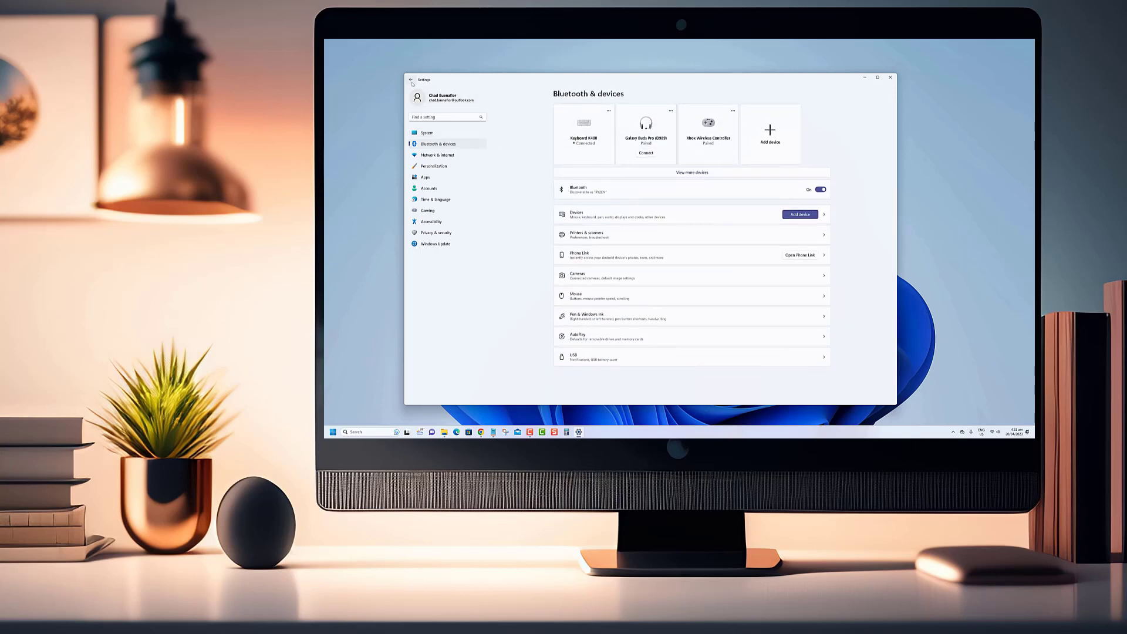
Return to System, switch to the Apps page, then bring up the quick-access menu.
left_click(427, 133)
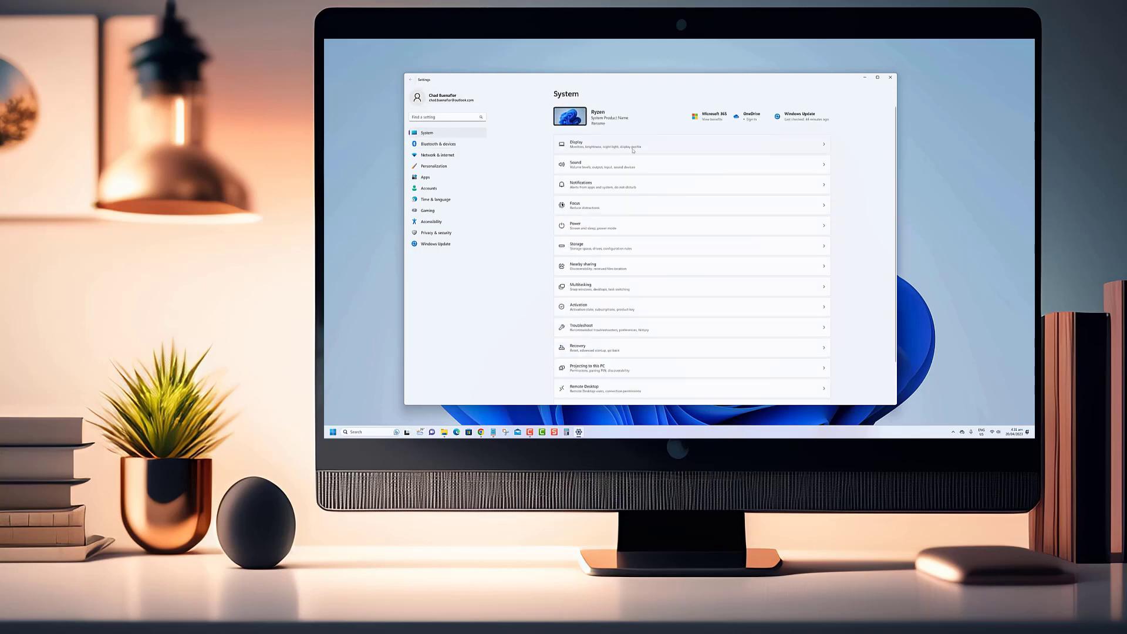
left_click(425, 177)
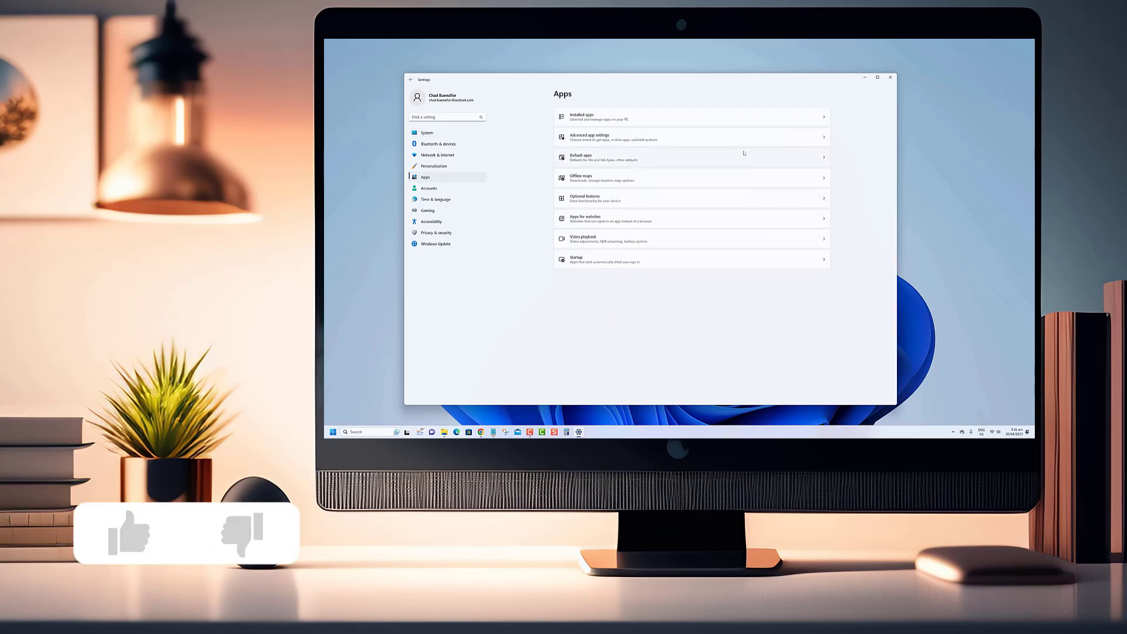
left_click(128, 531)
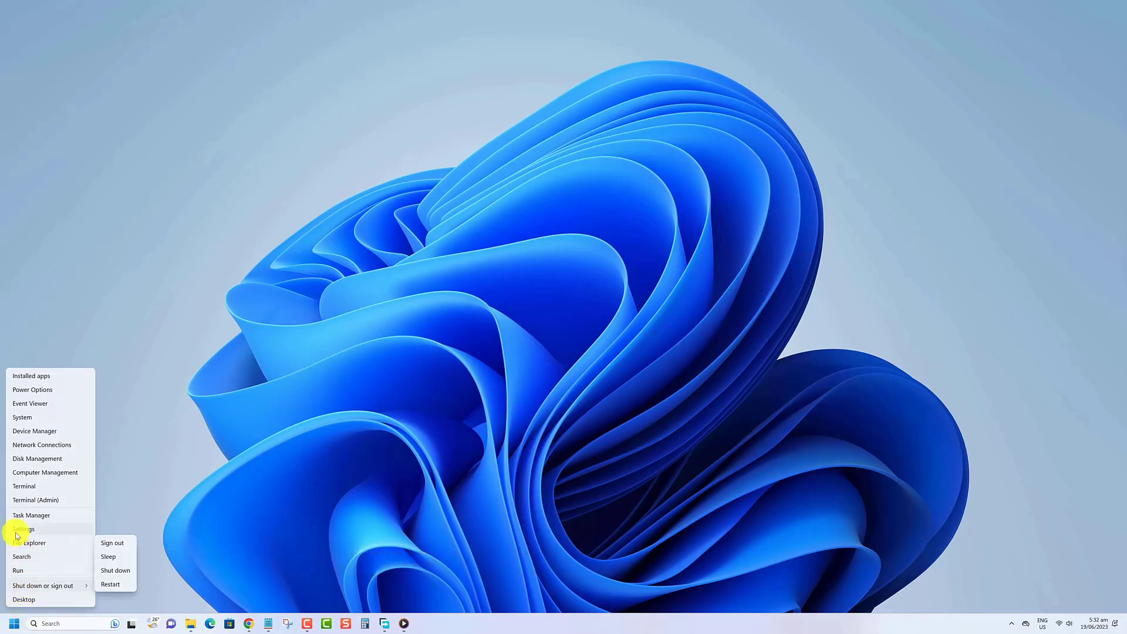
Reopen Settings on Bluetooth & devices showing the Xbox controller's battery level.
left_click(21, 530)
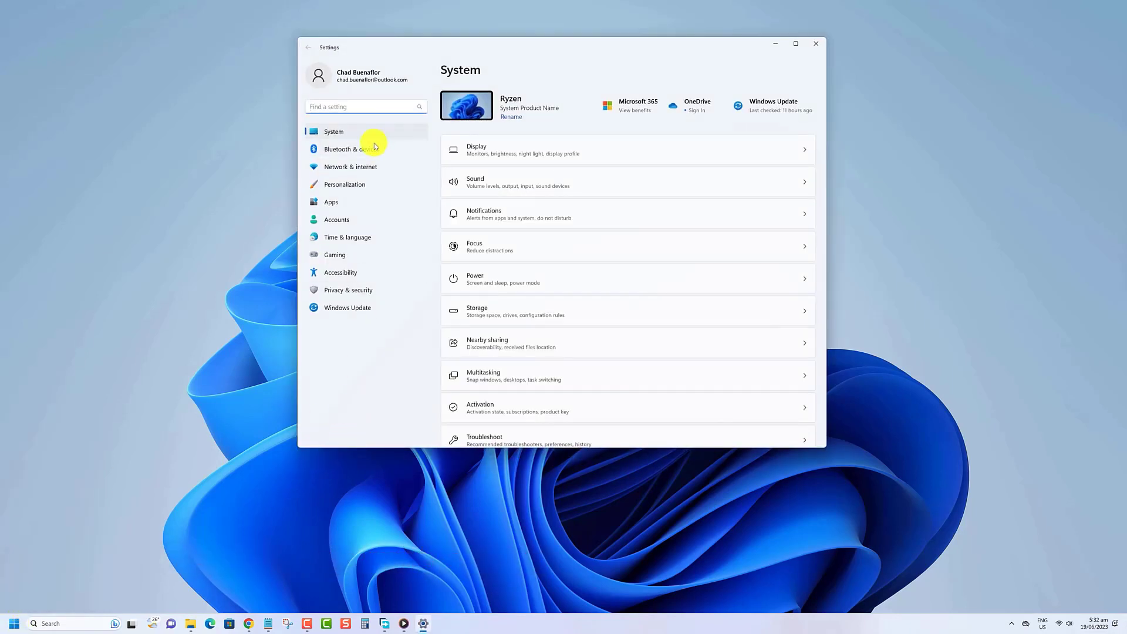
left_click(351, 149)
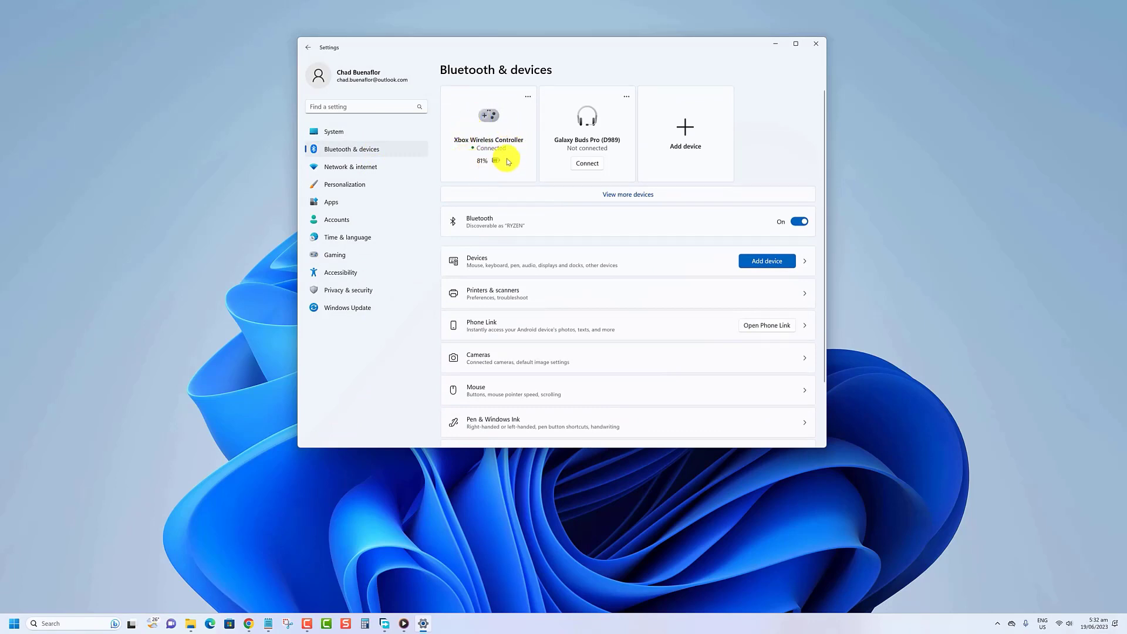
mouse_move(485, 169)
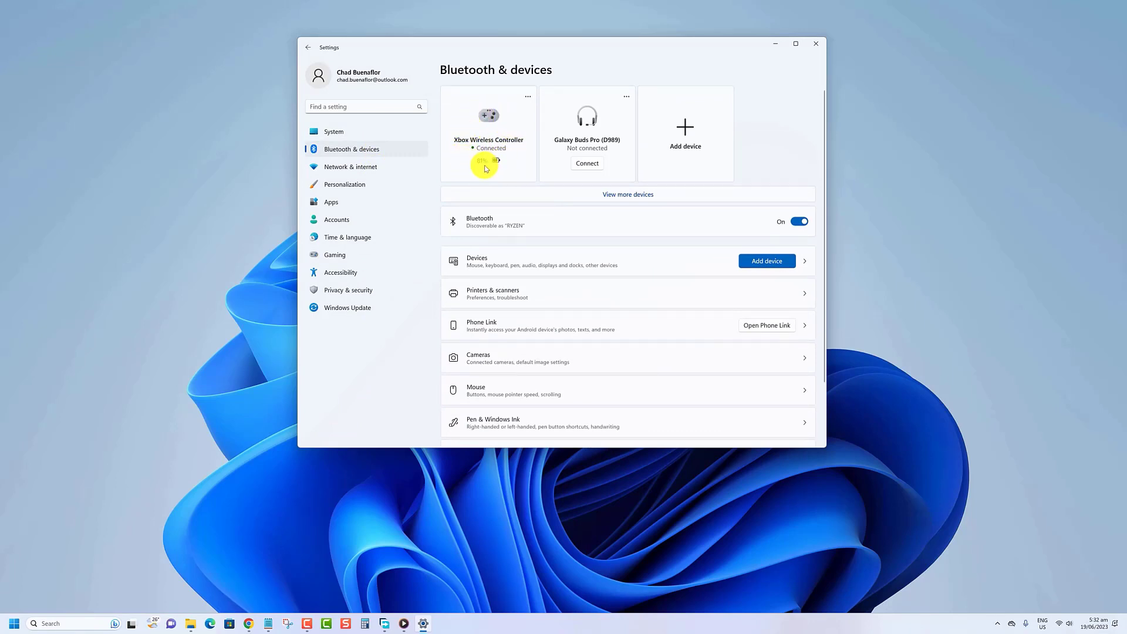